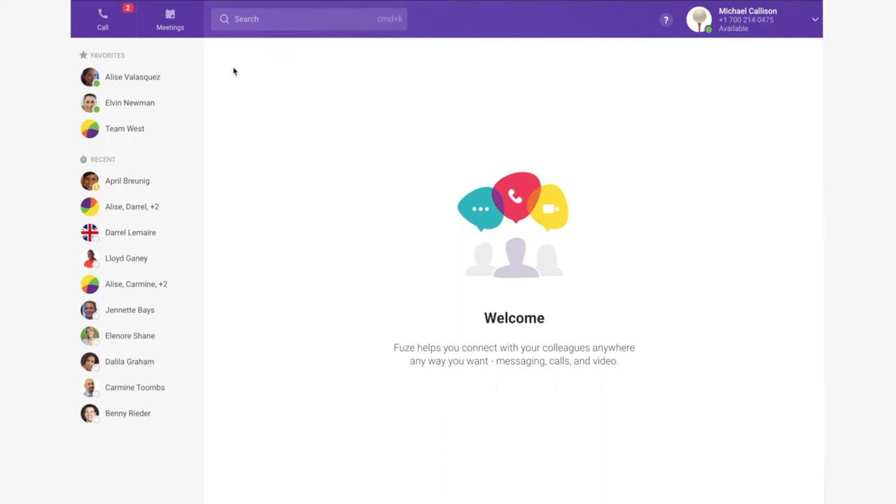
- Bring up the dial pad from the top-bar Call button, ready for a phone number
click(102, 16)
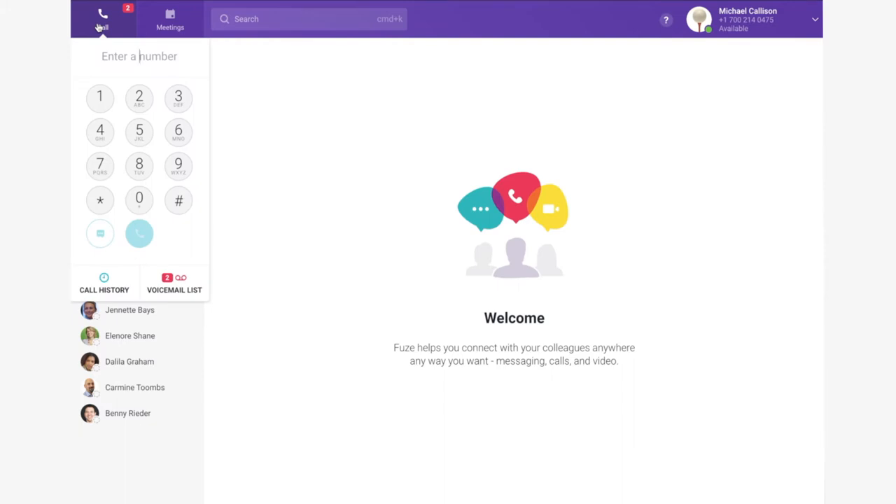
- Close the dial pad and dismiss a favourite contact's call-options menu, returning to the welcome screen
click(101, 14)
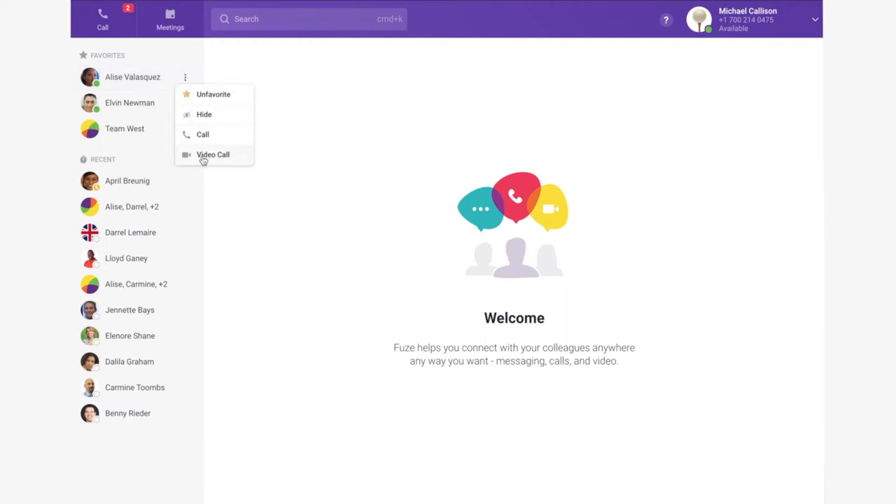
click(283, 151)
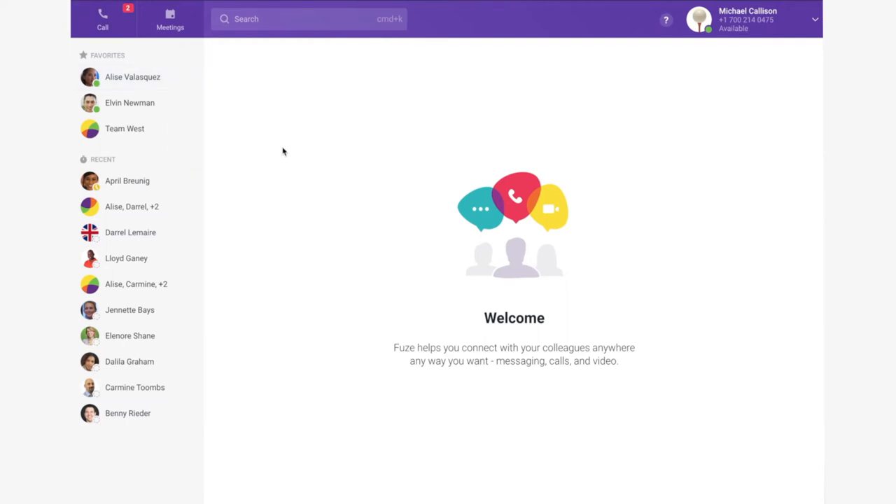
click(169, 20)
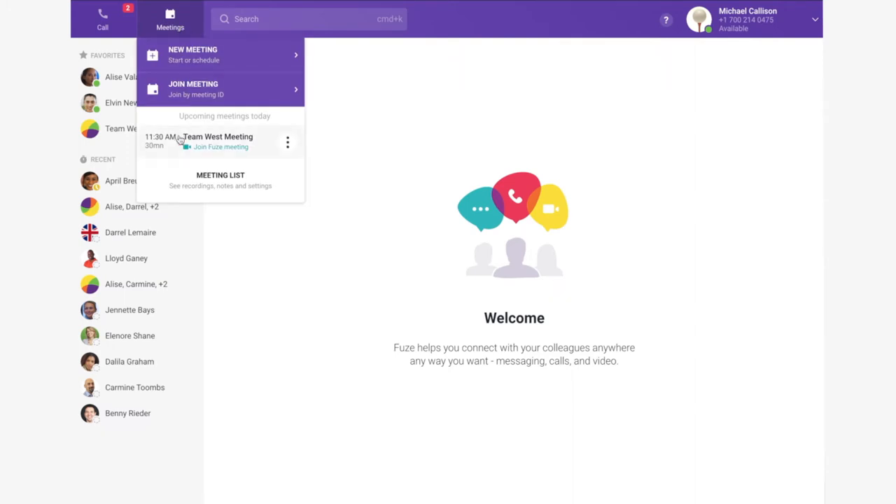
mouse_move(179, 67)
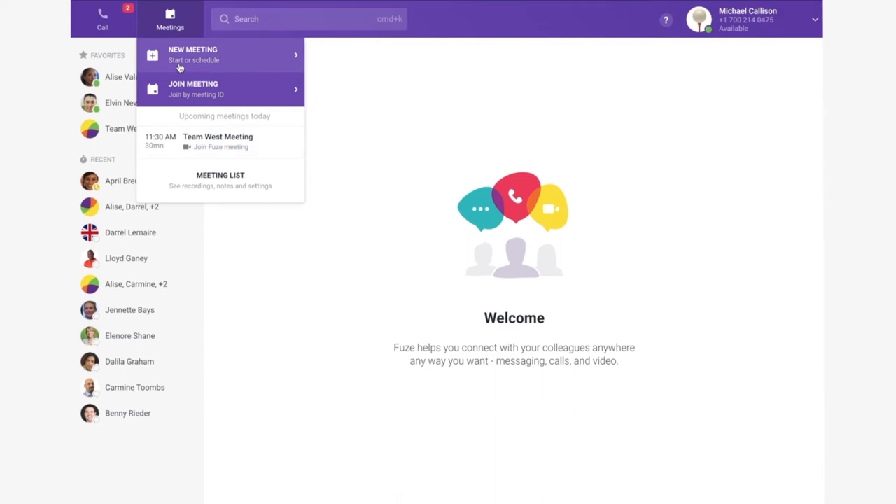
click(169, 20)
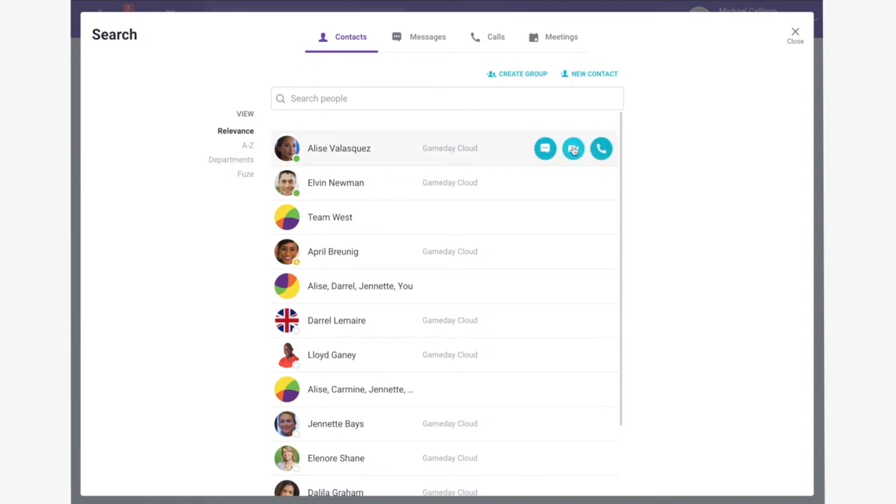
mouse_move(600, 148)
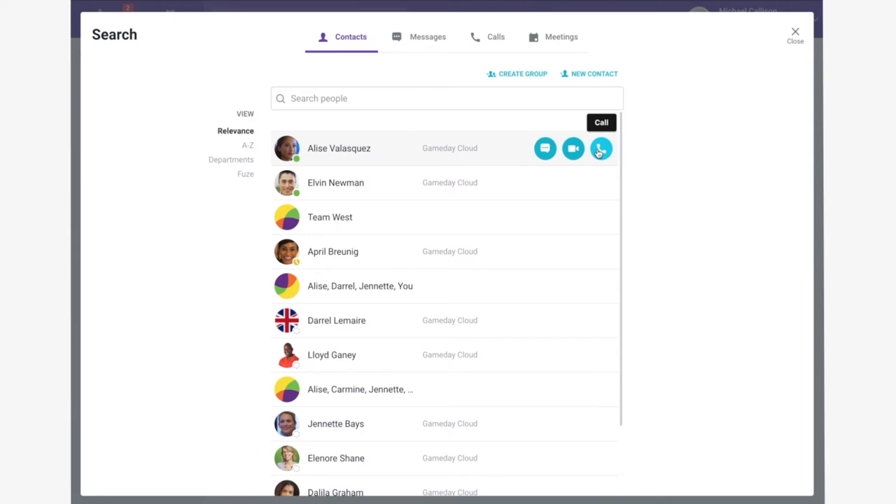
mouse_move(511, 124)
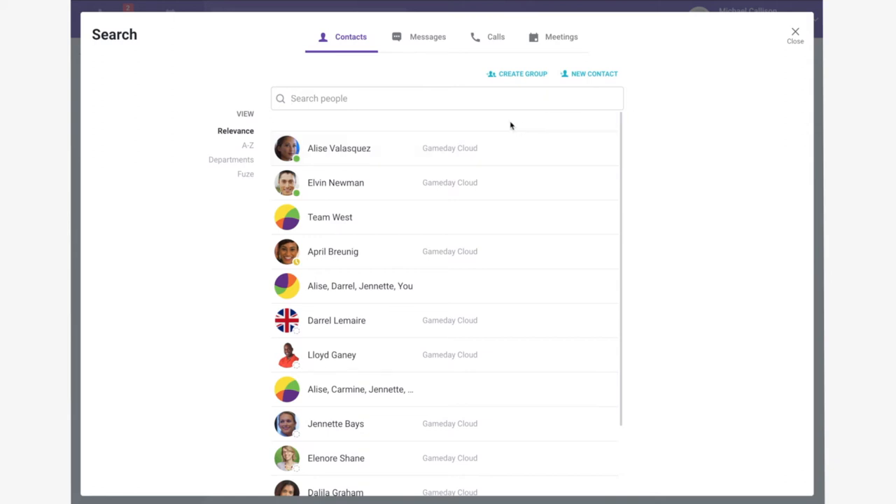
mouse_move(697, 34)
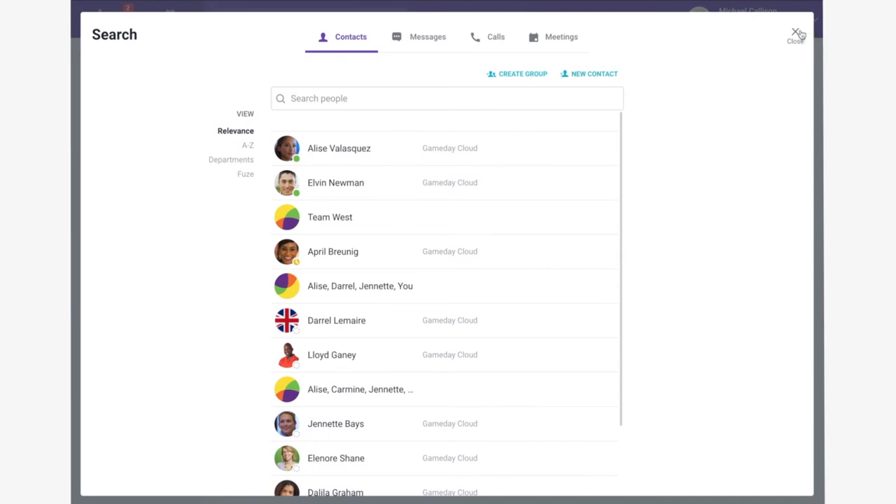
- Close the contact search and open Settings from the profile dropdown, landing on App Behaviors
click(796, 35)
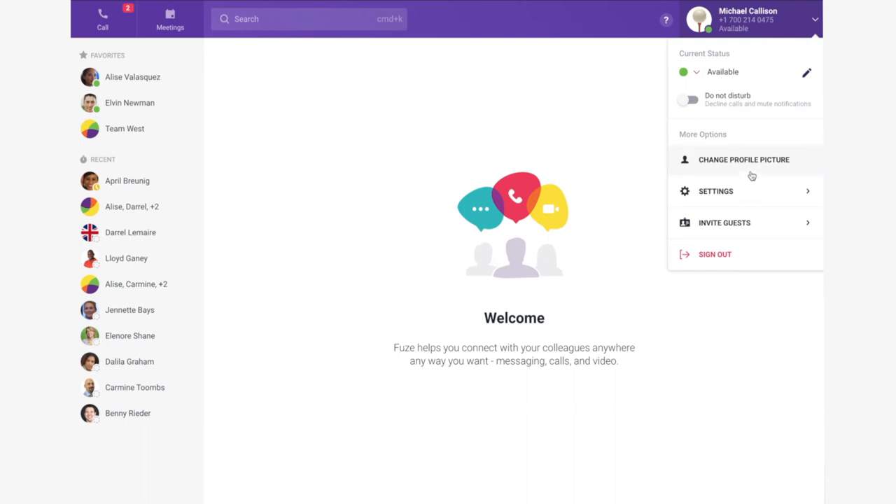
click(715, 190)
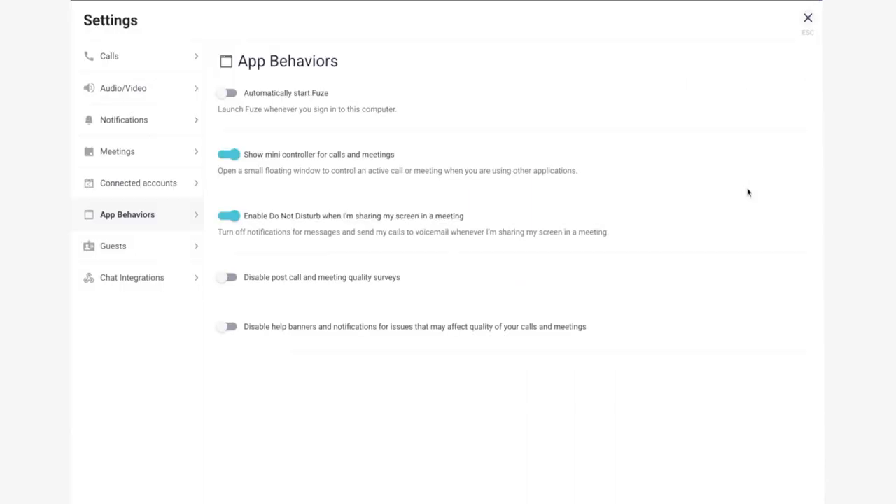
- Review the Connected accounts toggles for Google, Office 365 and Salesforce, then close Settings
click(137, 182)
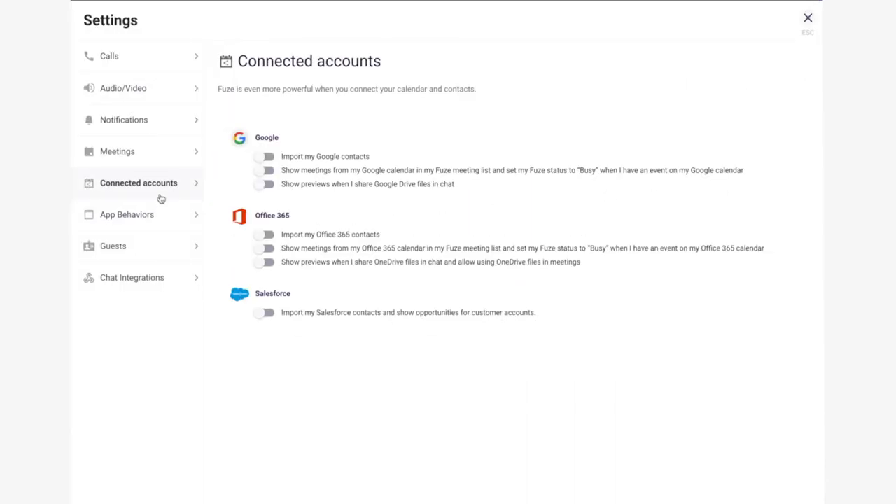
mouse_move(241, 126)
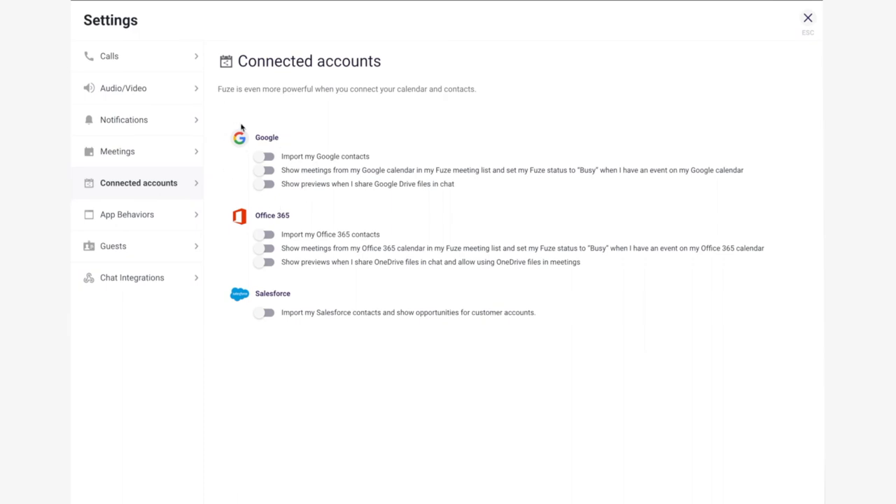
mouse_move(266, 274)
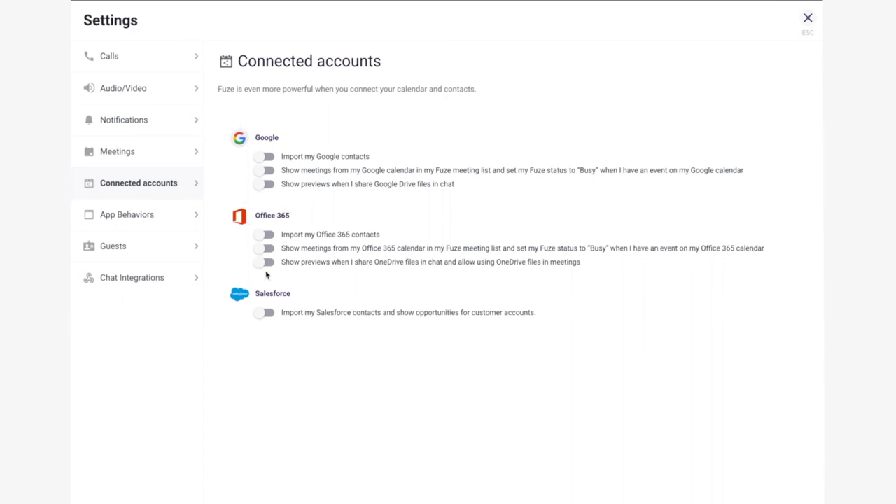
mouse_move(265, 287)
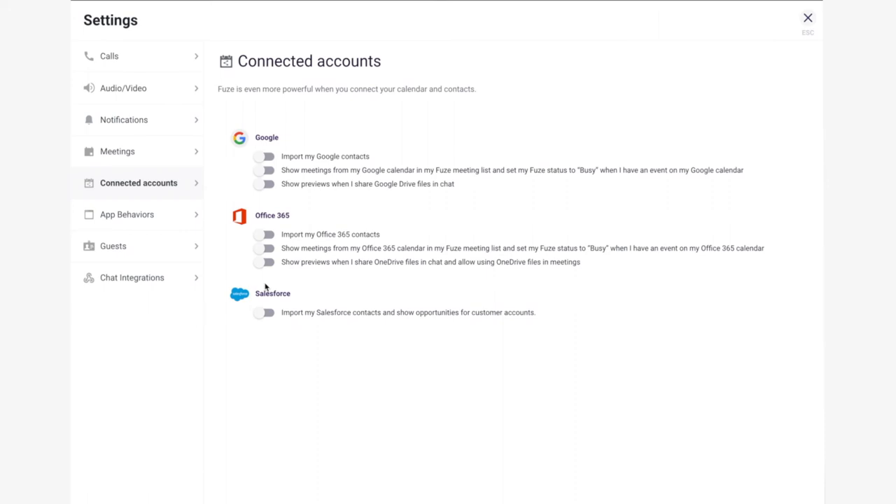
mouse_move(246, 249)
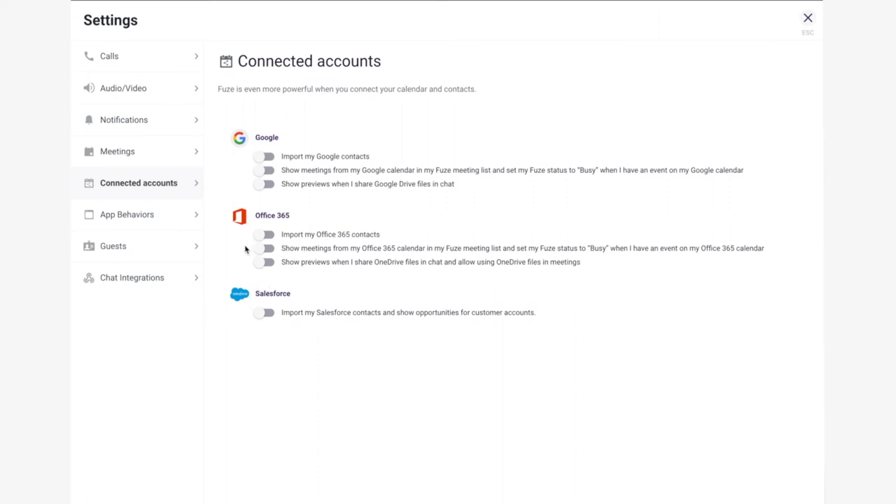
mouse_move(252, 263)
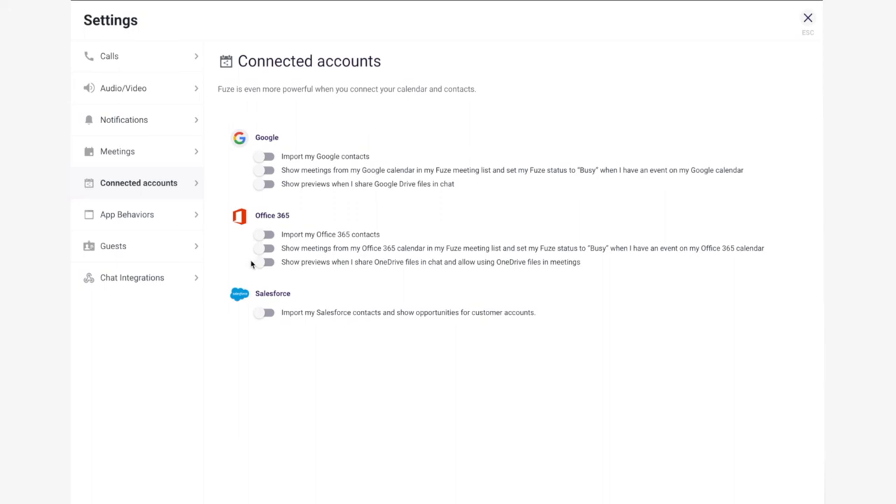
mouse_move(333, 236)
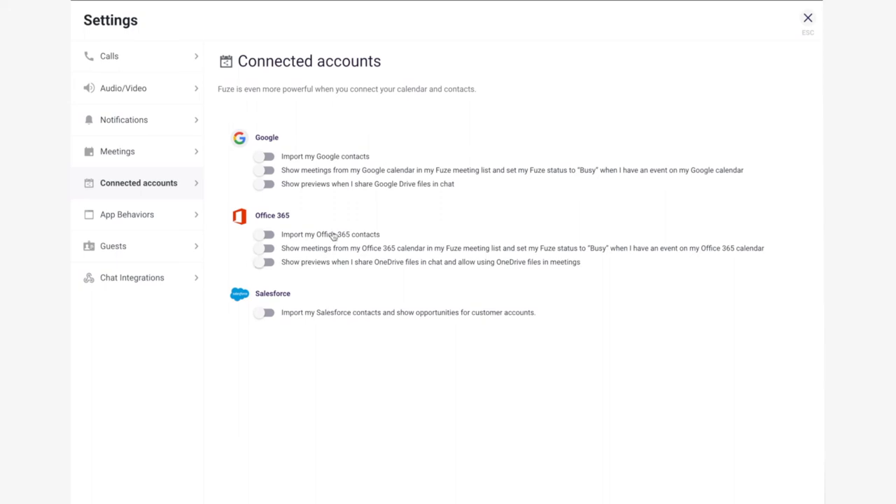
mouse_move(806, 20)
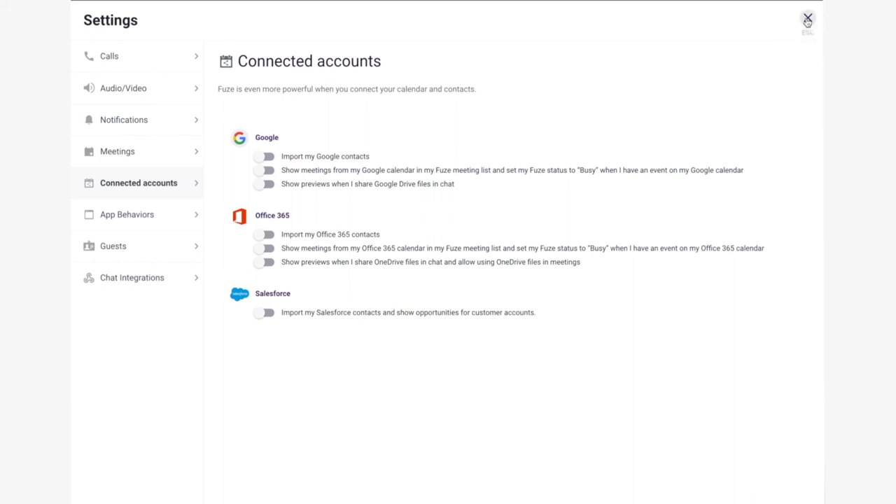
click(806, 19)
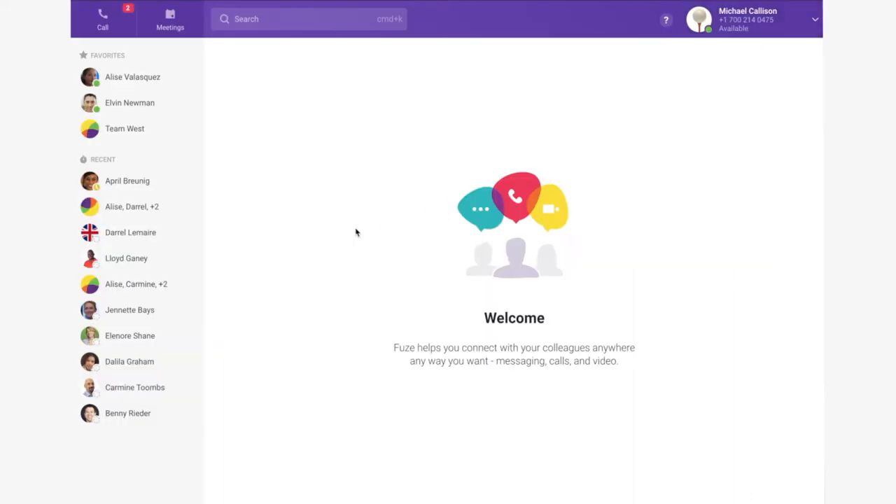